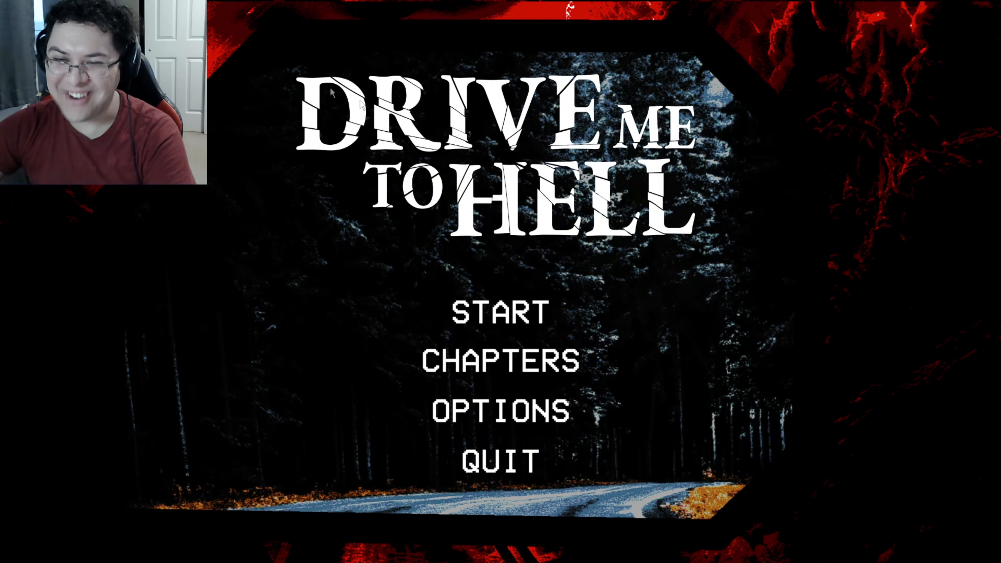
Step: Browse the Chapters list, return to the main menu and start a new game
{"action": "left_click", "coordinate": [499, 359]}
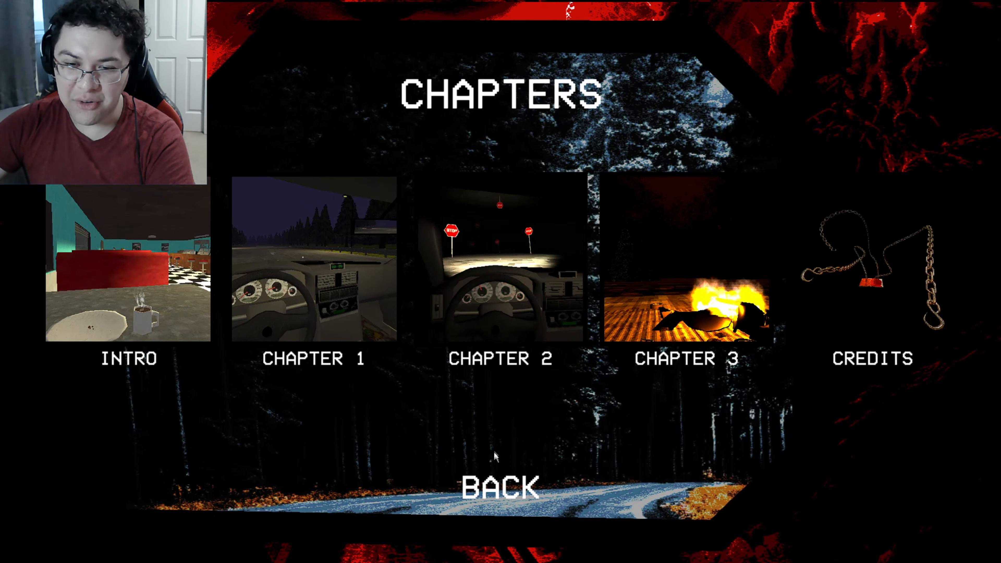
{"action": "mouse_move", "coordinate": [502, 488]}
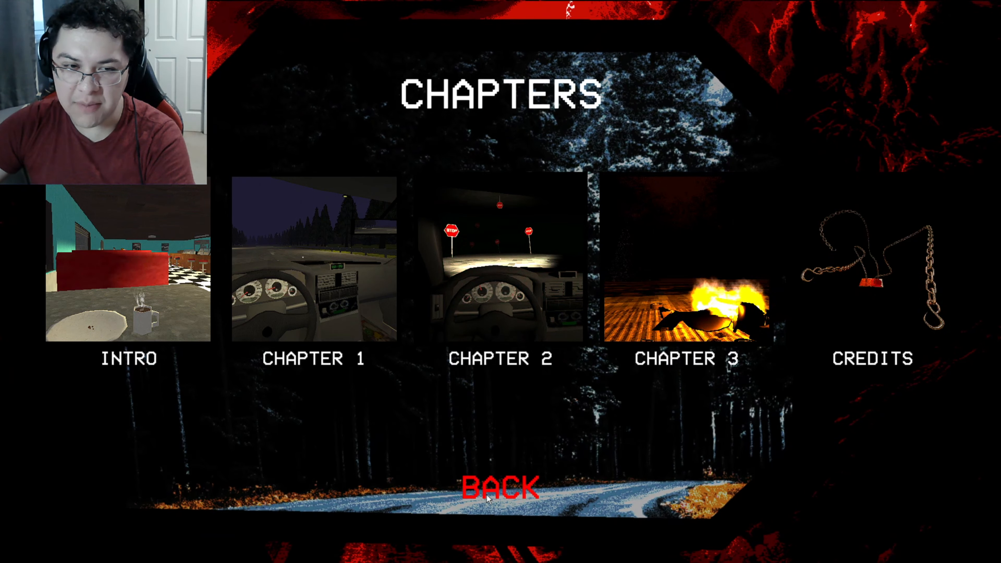
{"action": "left_click", "coordinate": [502, 488]}
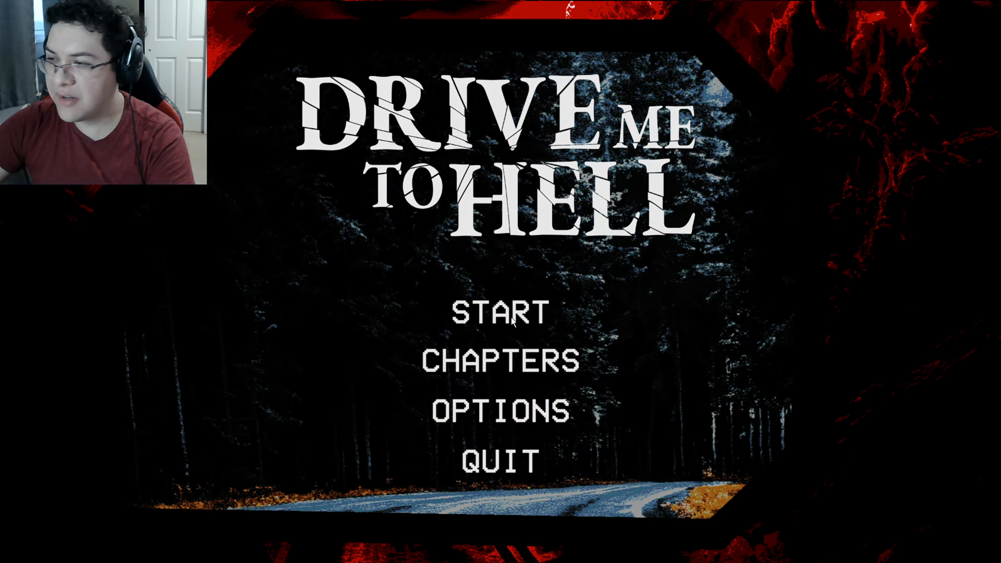
{"action": "left_click", "coordinate": [498, 313]}
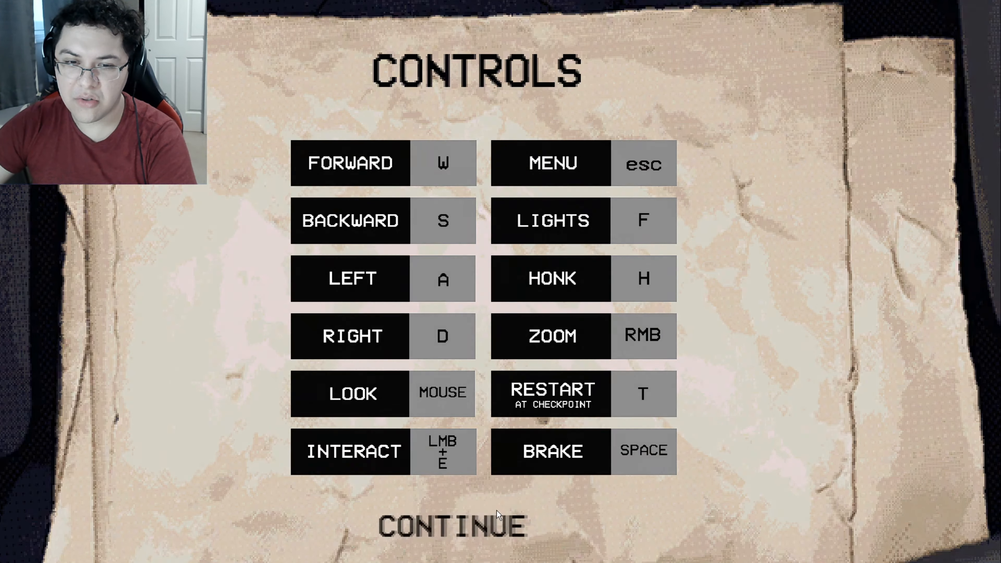
Step: Continue past the controls reference into the diner intro
{"action": "left_click", "coordinate": [452, 527]}
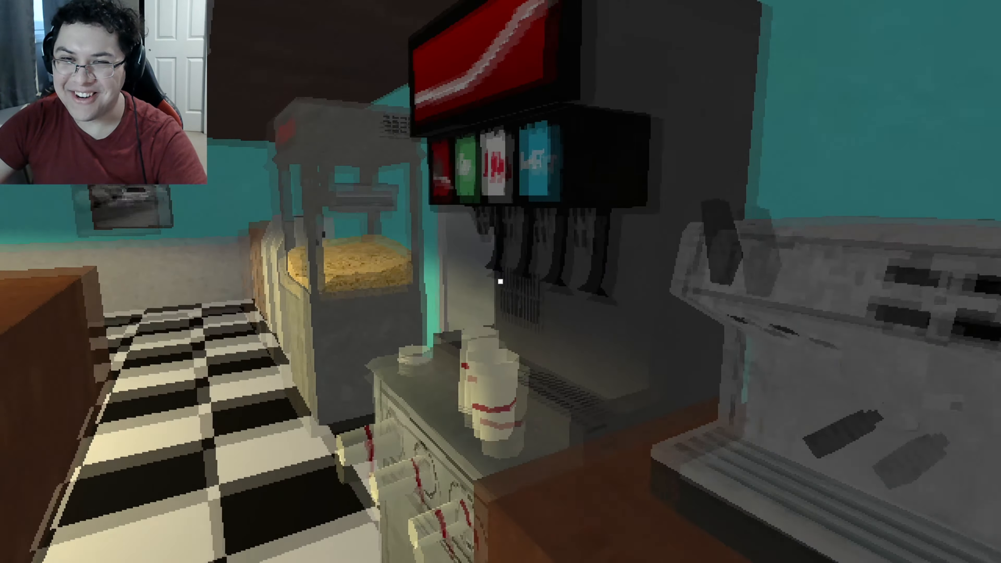
{"action": "mouse_move", "coordinate": [500, 282]}
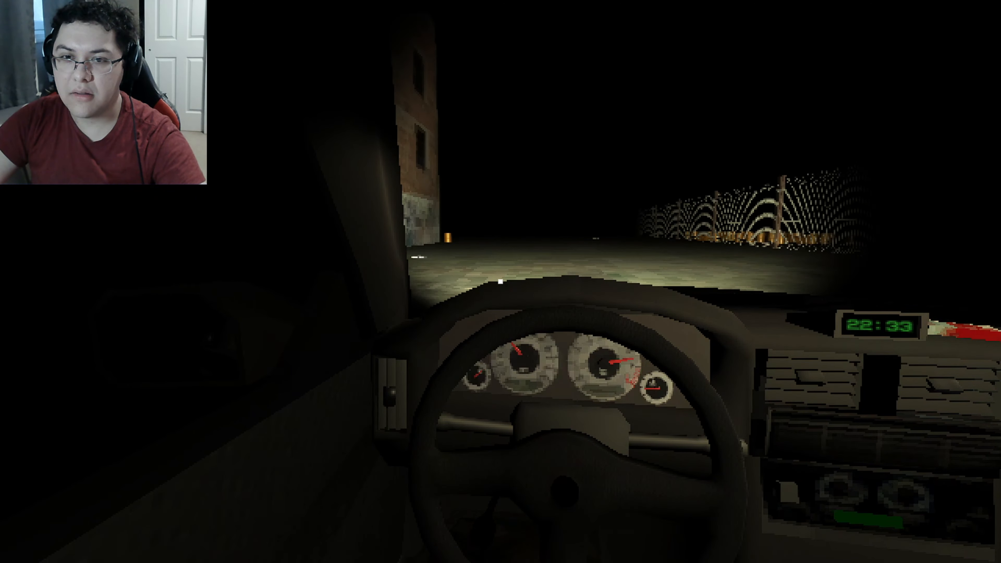
Step: Drive the car forward along the dark street past the brick building and fence
{"action": "key", "text": "w"}
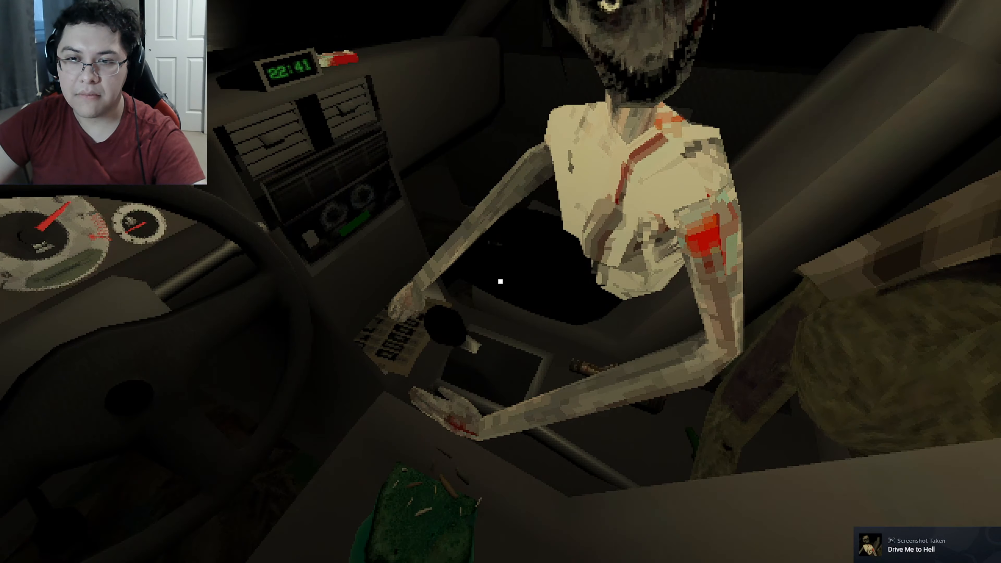
Step: Pause the game with Esc and enter the Options settings screen
{"action": "key", "text": "Escape"}
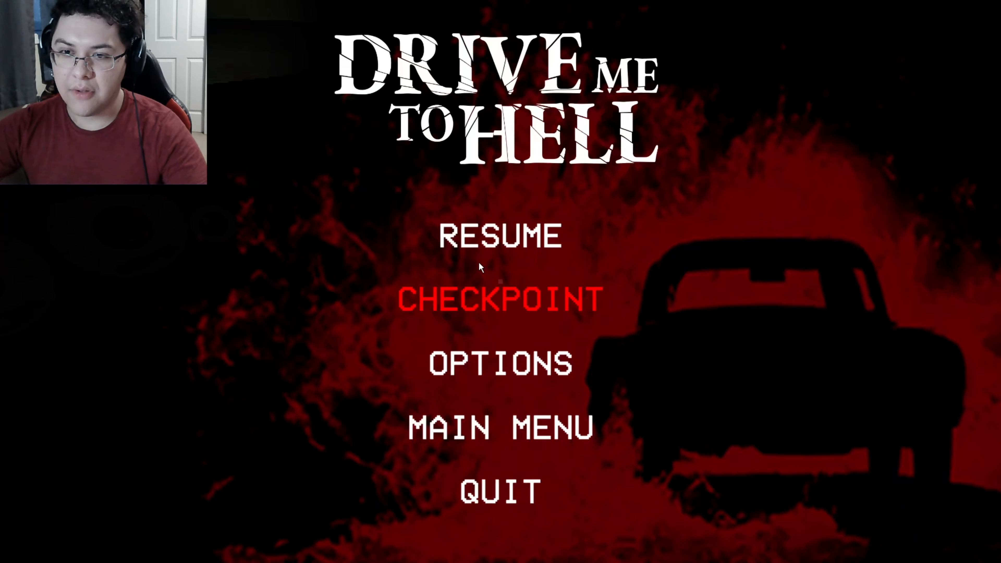
{"action": "left_click", "coordinate": [501, 236]}
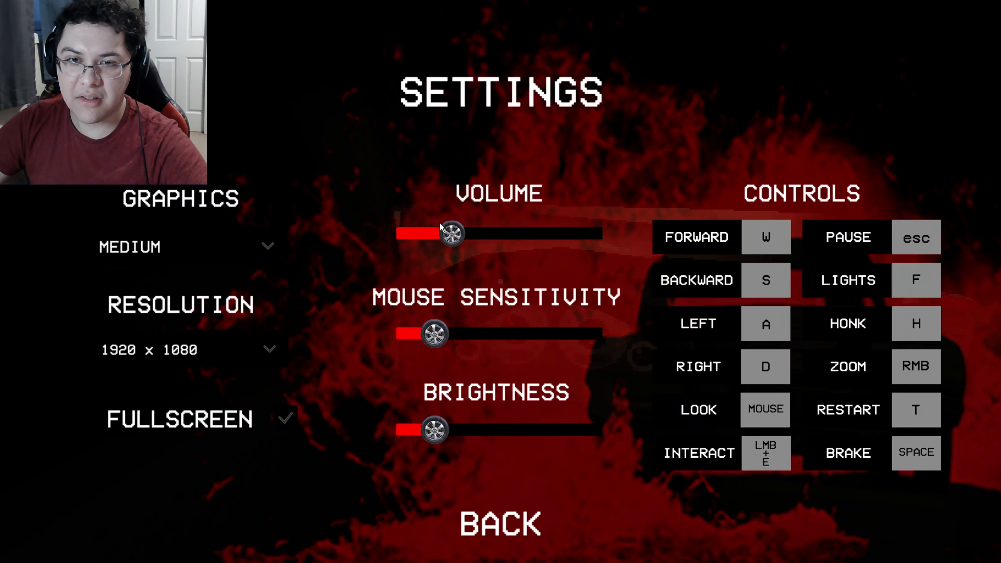
Step: Raise the game volume to about a third and resume driving
{"action": "left_click_drag", "start_coordinate": [450, 234], "coordinate": [486, 234]}
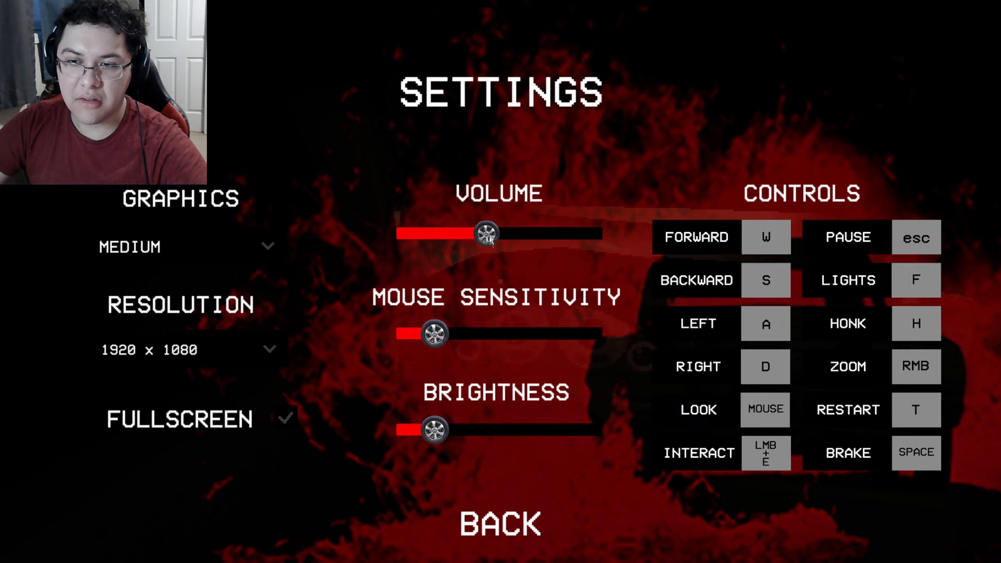
{"action": "left_click", "coordinate": [499, 525]}
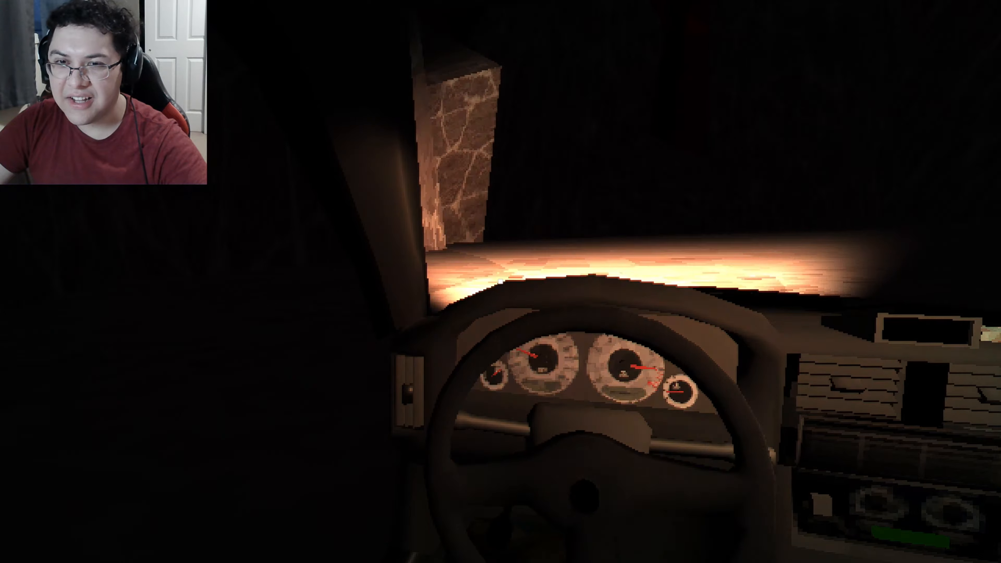
{"action": "mouse_move", "coordinate": [500, 282]}
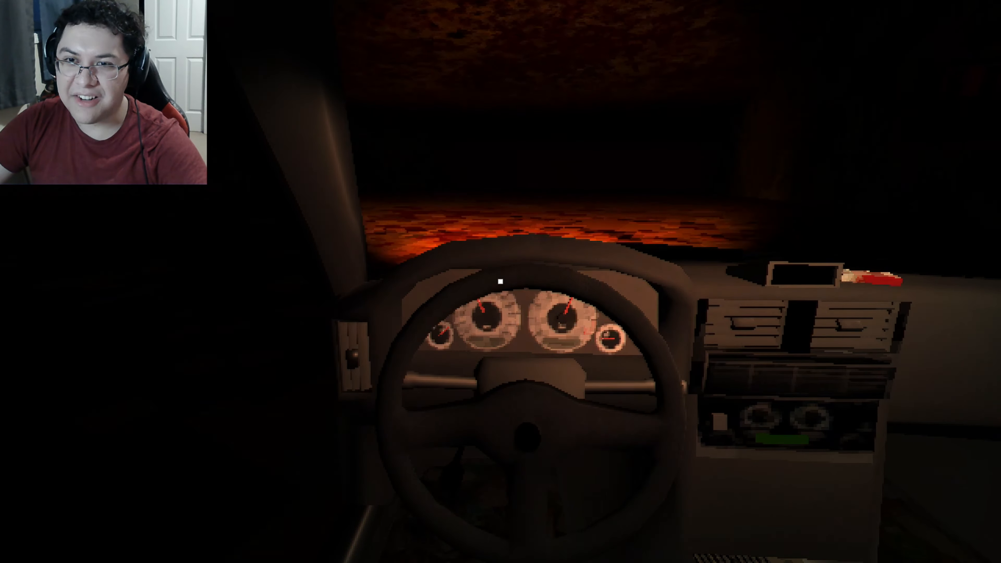
{"action": "mouse_move", "coordinate": [501, 281]}
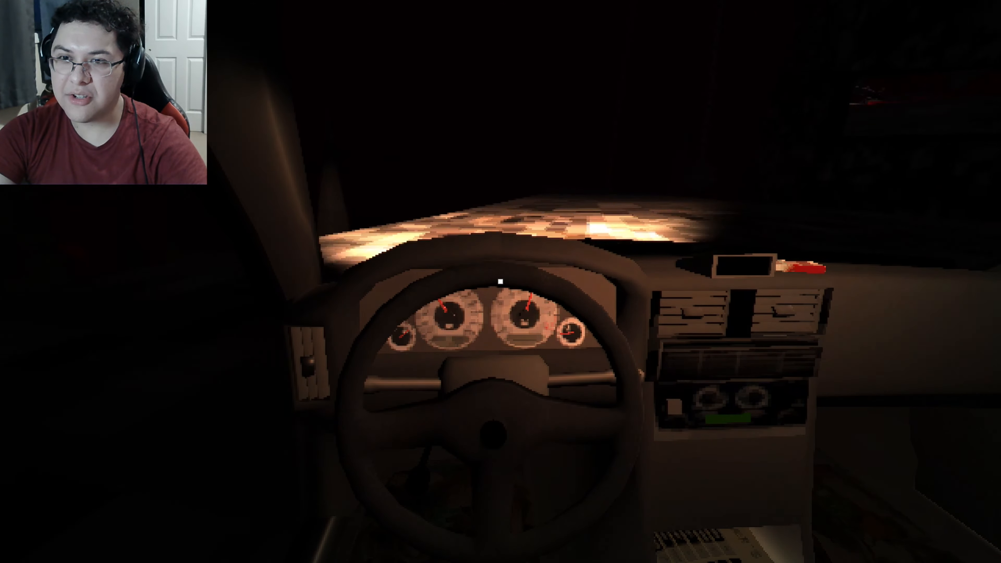
{"action": "key", "text": "F12"}
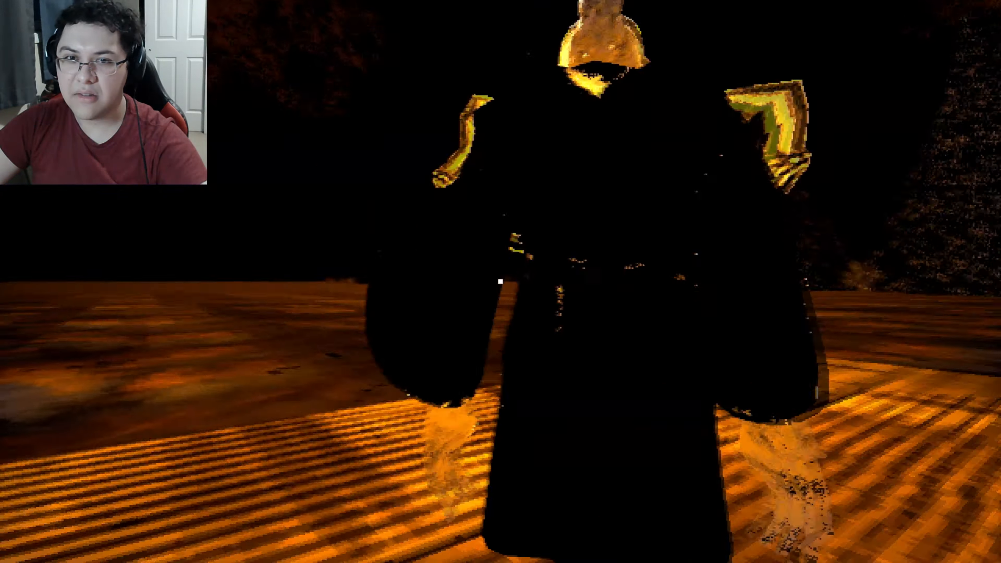
Step: Bring up the Steam overlay over the game with Shift+Tab after the robed figure encounter
{"action": "key", "text": "shift+Tab"}
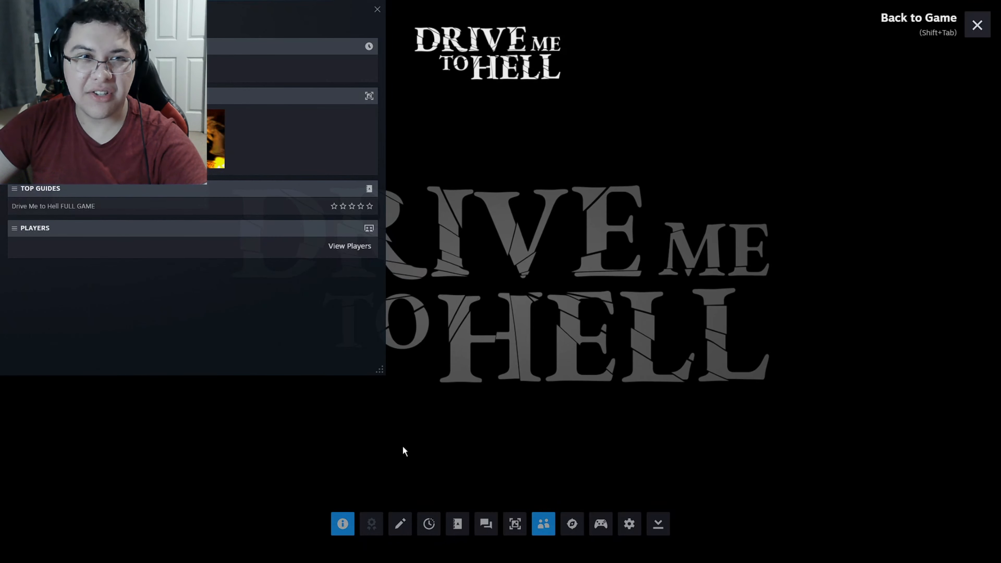
Step: Look through the game's screenshots and community posts in the Steam overlay
{"action": "left_click", "coordinate": [514, 524]}
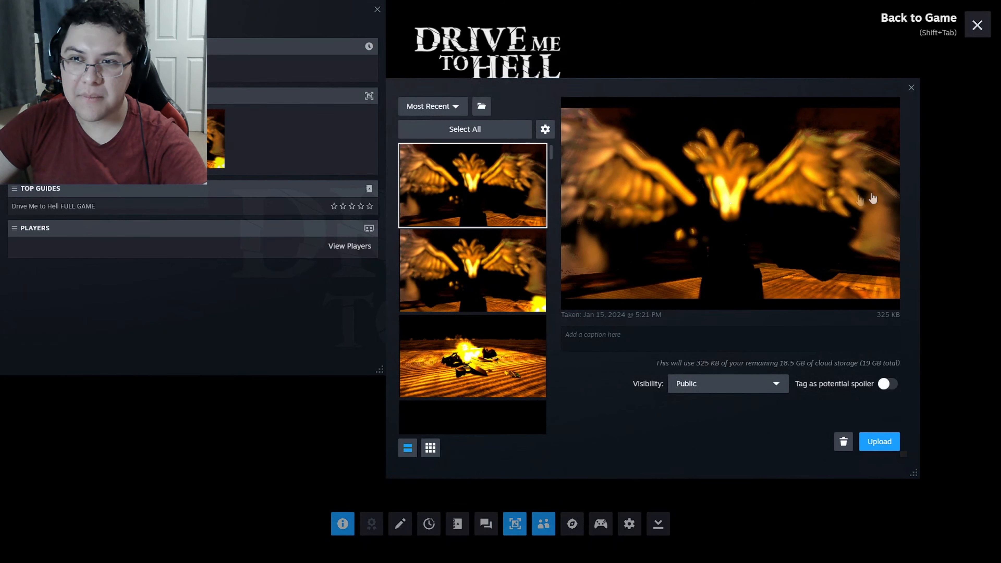
{"action": "left_click", "coordinate": [473, 270]}
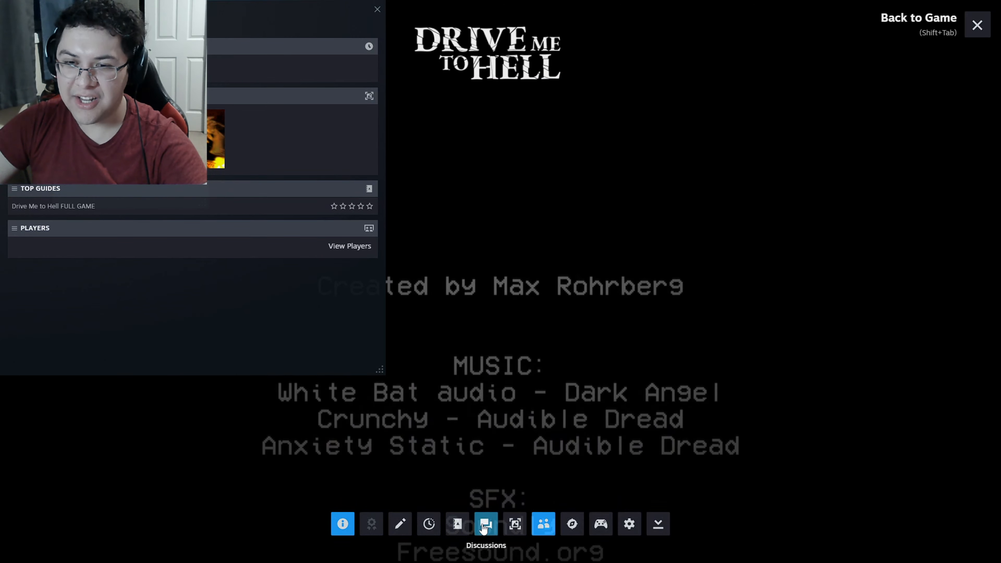
{"action": "left_click", "coordinate": [486, 524]}
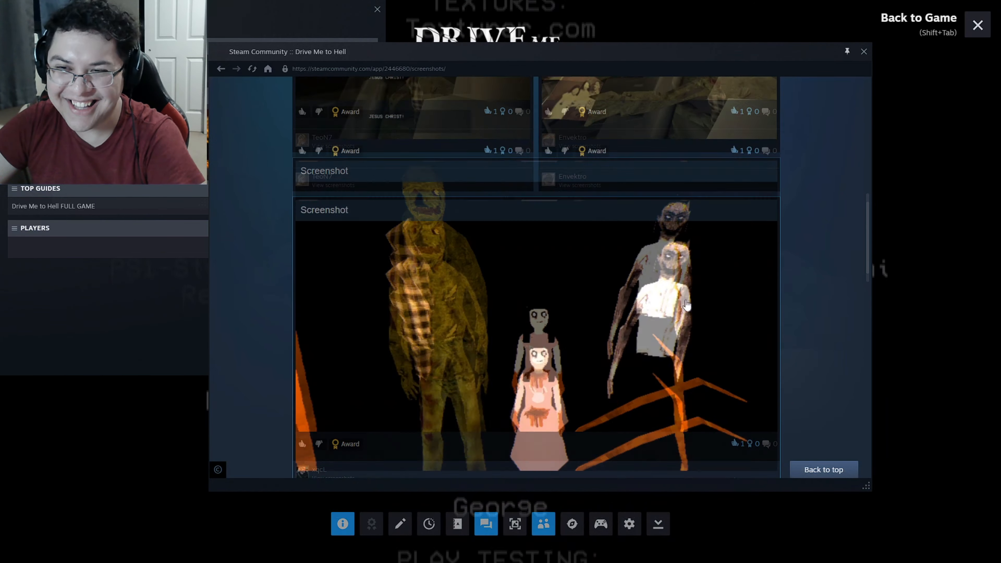
{"action": "scroll", "scroll_direction": "down", "scroll_amount": 3}
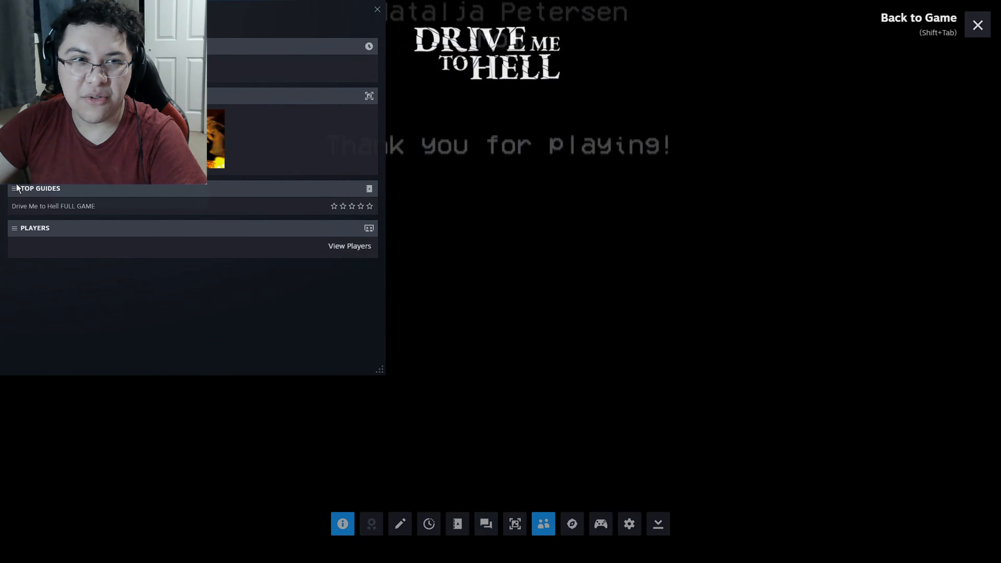
Step: Preview the three ghostly figures screenshot in the overlay's screenshot manager and scroll to earlier captures
{"action": "left_click", "coordinate": [514, 523]}
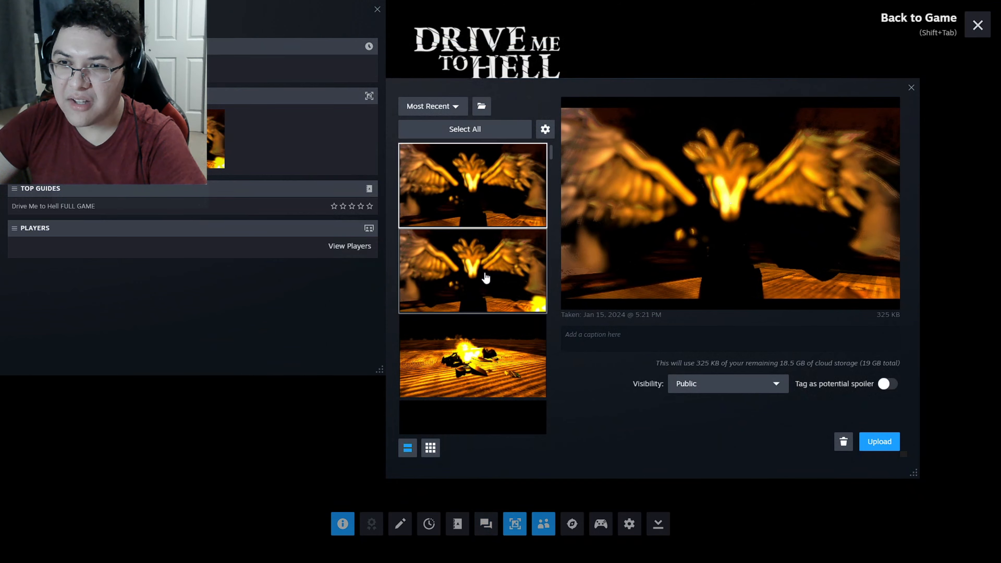
{"action": "left_click", "coordinate": [472, 317]}
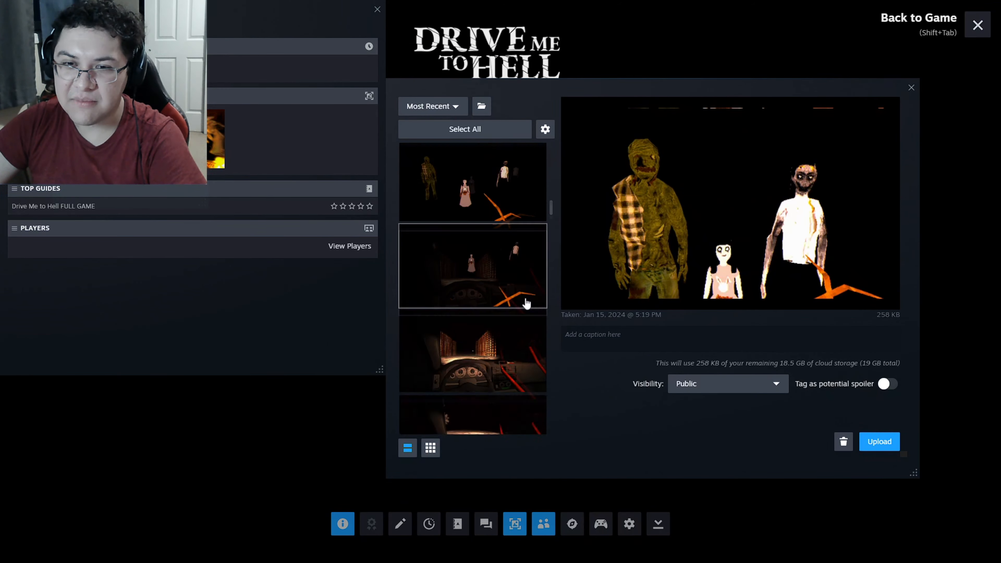
{"action": "scroll", "scroll_direction": "down", "scroll_amount": 3}
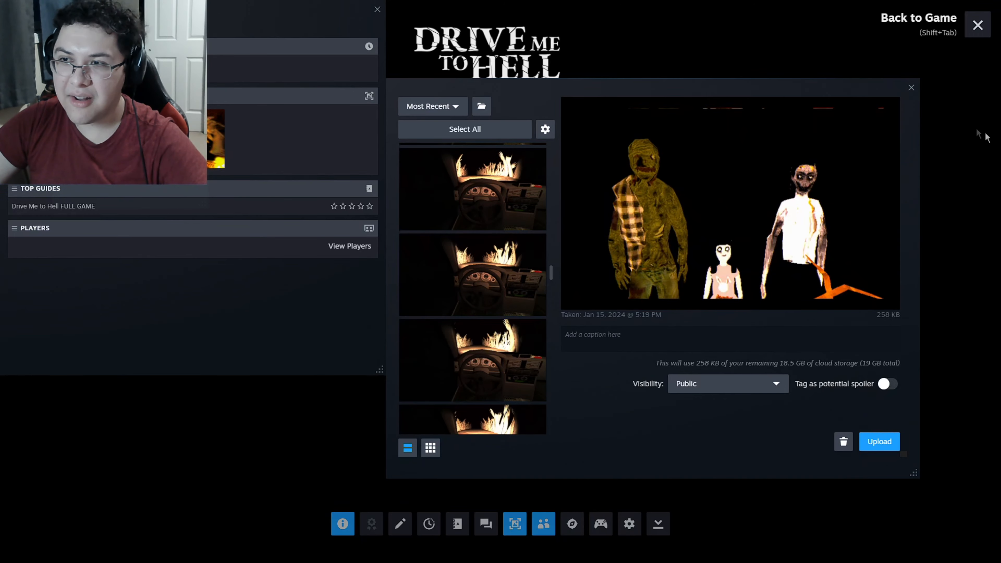
Step: Return to the game, drive on to the winged goat demon and reopen the Steam overlay
{"action": "left_click", "coordinate": [977, 25]}
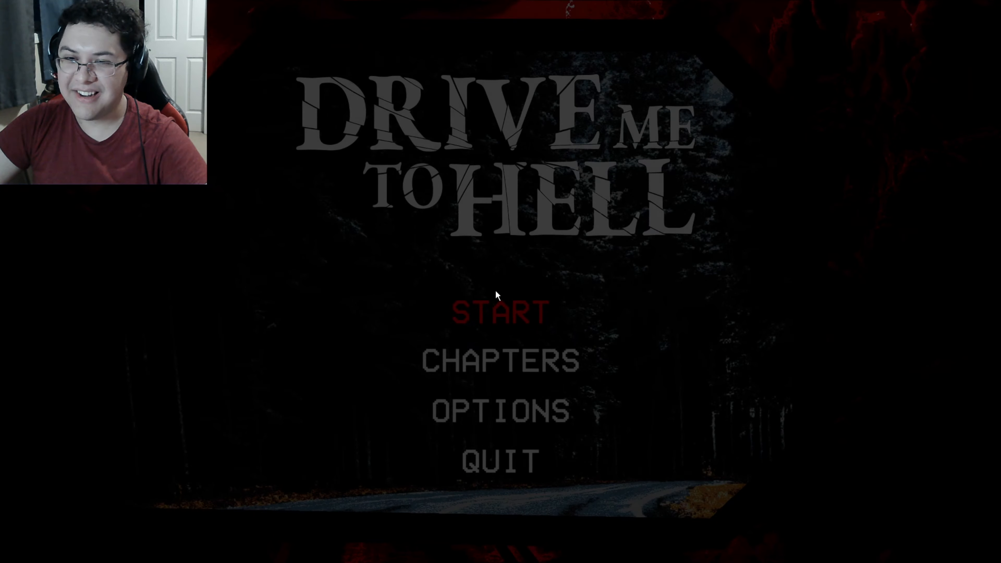
{"action": "left_click", "coordinate": [498, 359]}
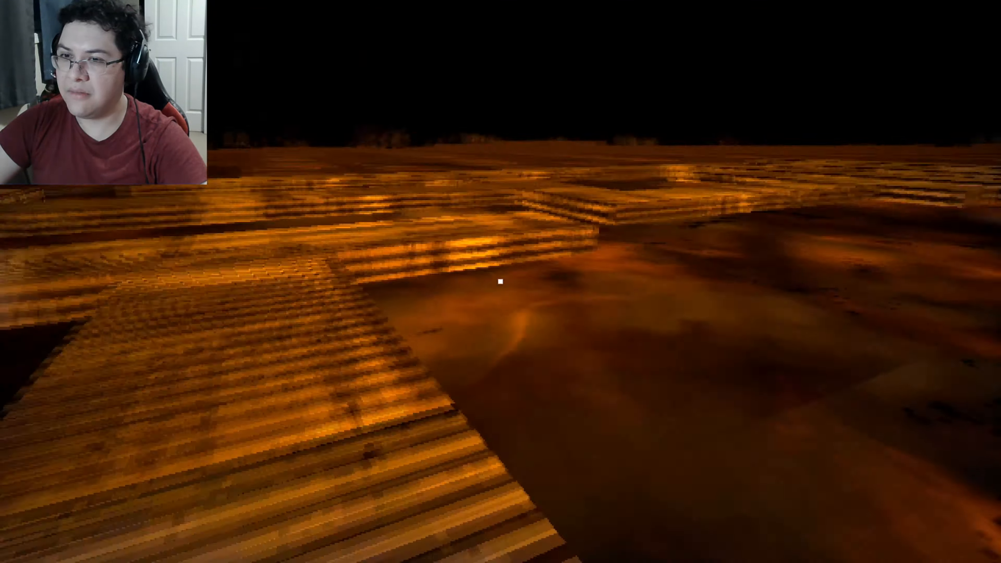
{"action": "mouse_move", "coordinate": [501, 282]}
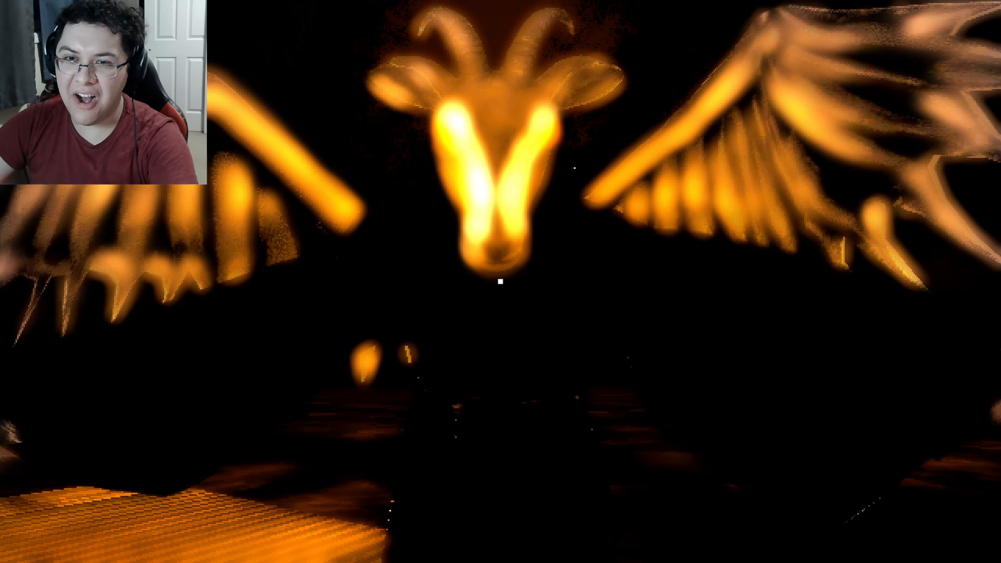
{"action": "key", "text": "shift+tab"}
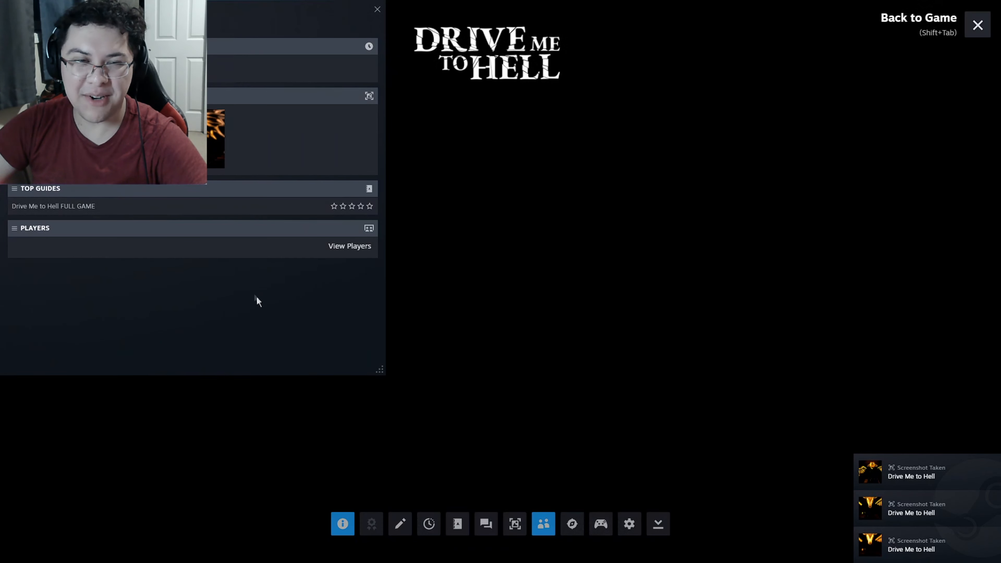
Step: Preview the goat-demon captures in the screenshot manager, then close it to reveal the credits
{"action": "left_click", "coordinate": [515, 525]}
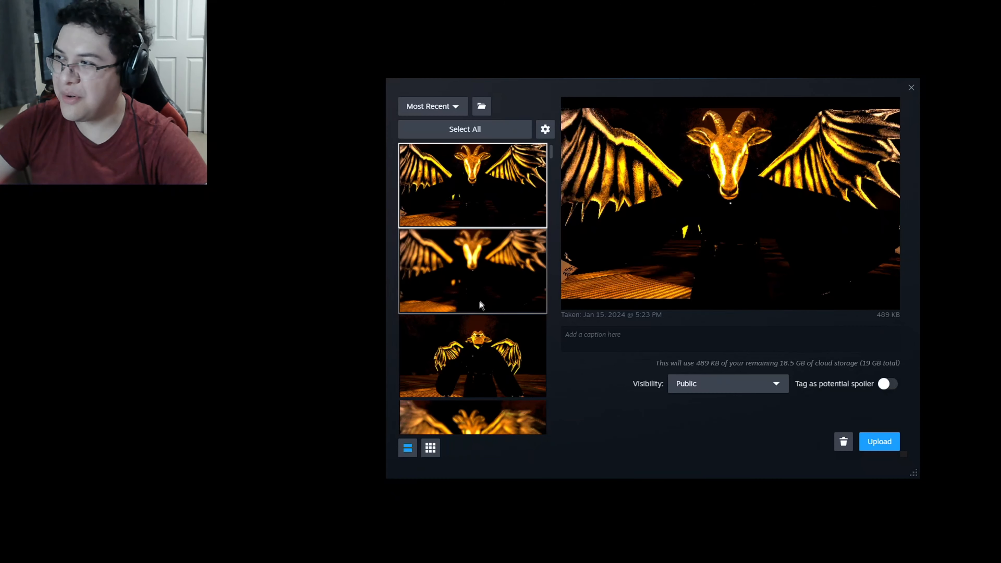
{"action": "mouse_move", "coordinate": [497, 264]}
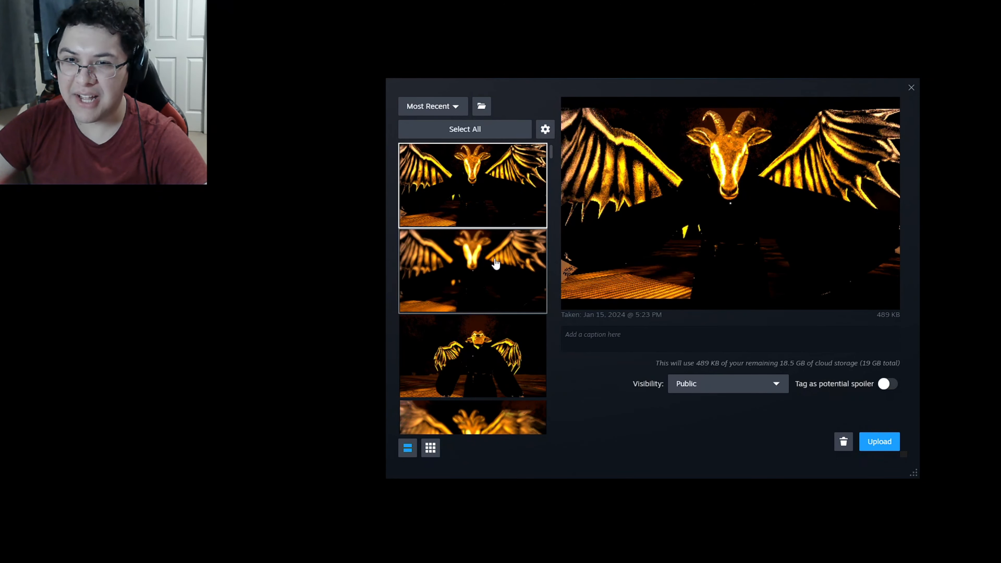
{"action": "left_click", "coordinate": [473, 356]}
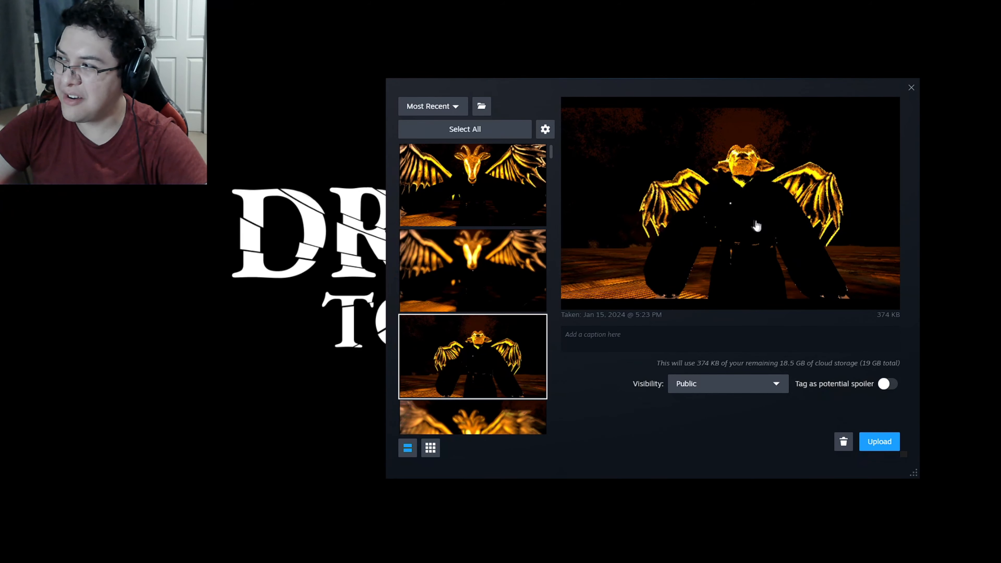
{"action": "left_click", "coordinate": [472, 185]}
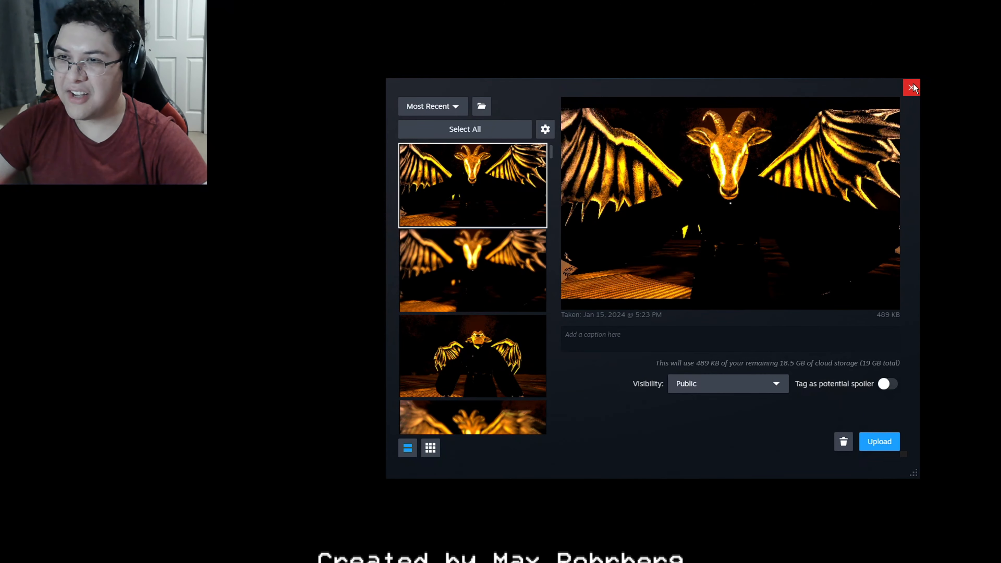
{"action": "left_click", "coordinate": [913, 88]}
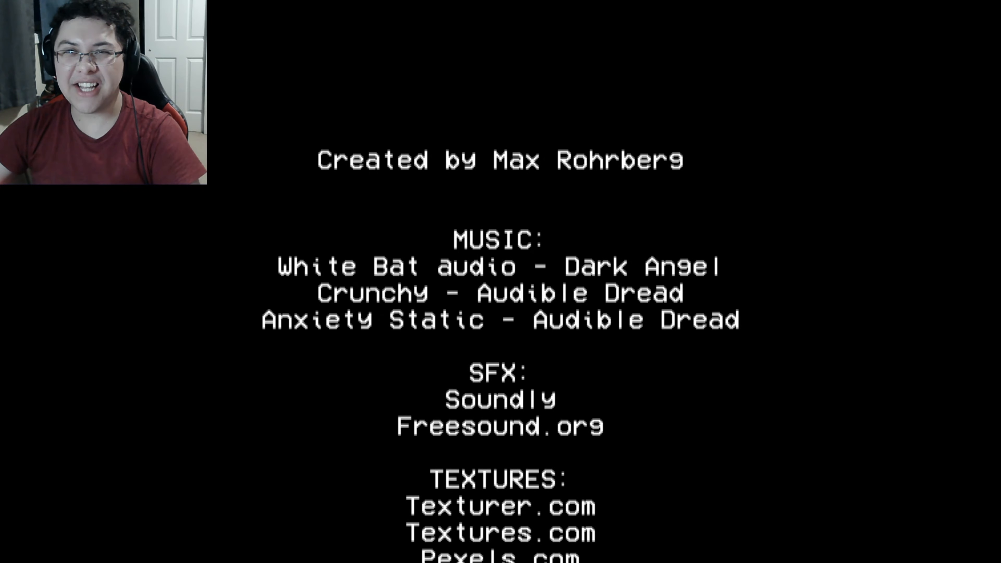